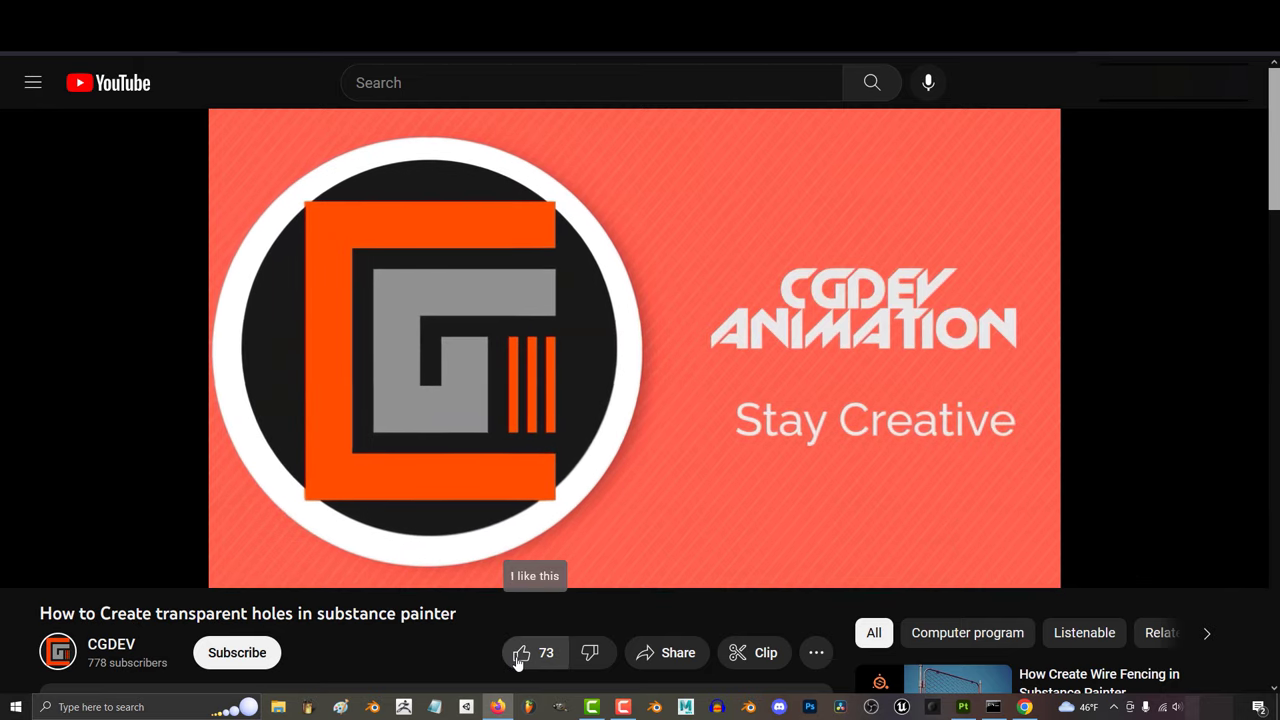
# Step: Like the tutorial video on transparent holes
pyautogui.click(520, 652)
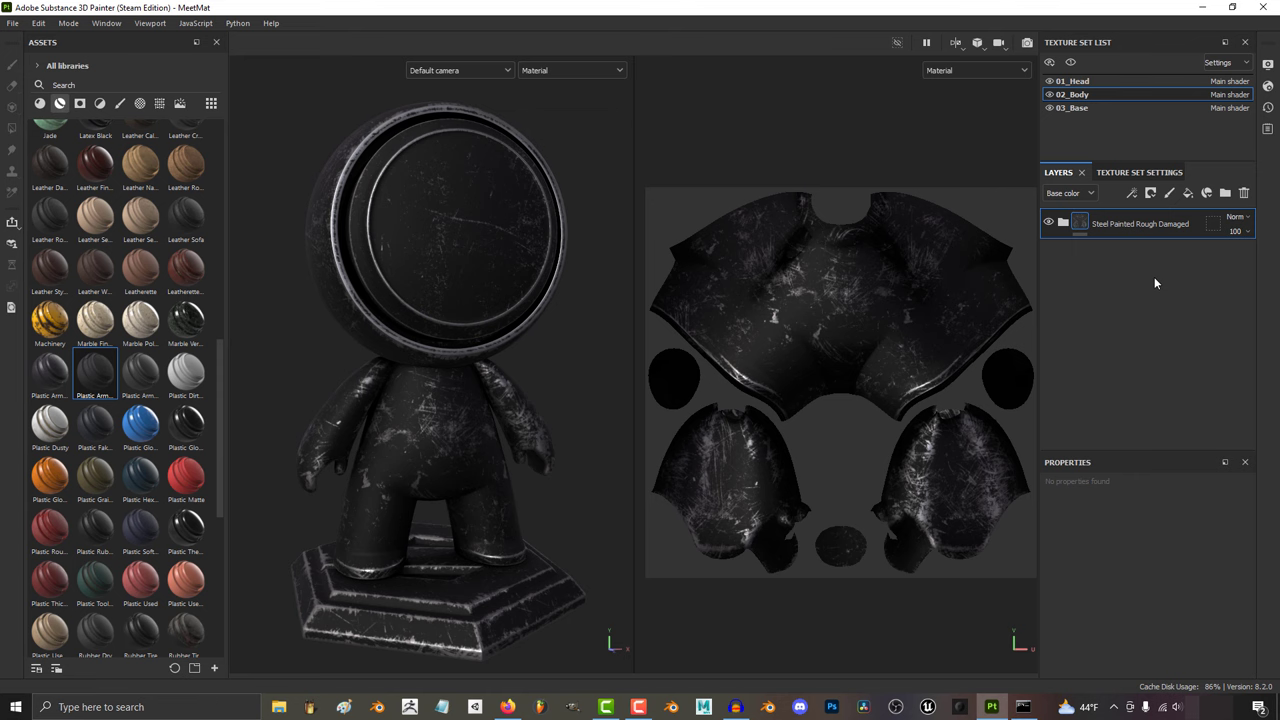
# Step: Add a new fill layer to the 01_Head texture set
pyautogui.click(1072, 80)
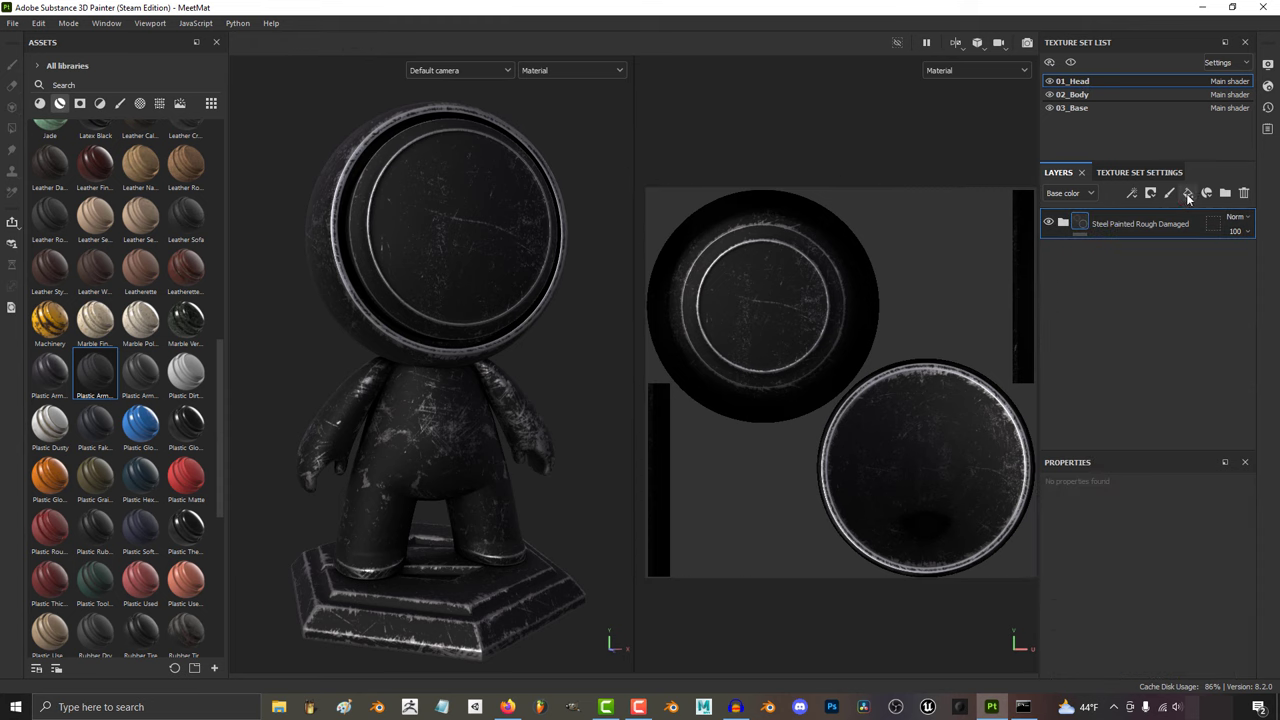
pyautogui.click(1188, 192)
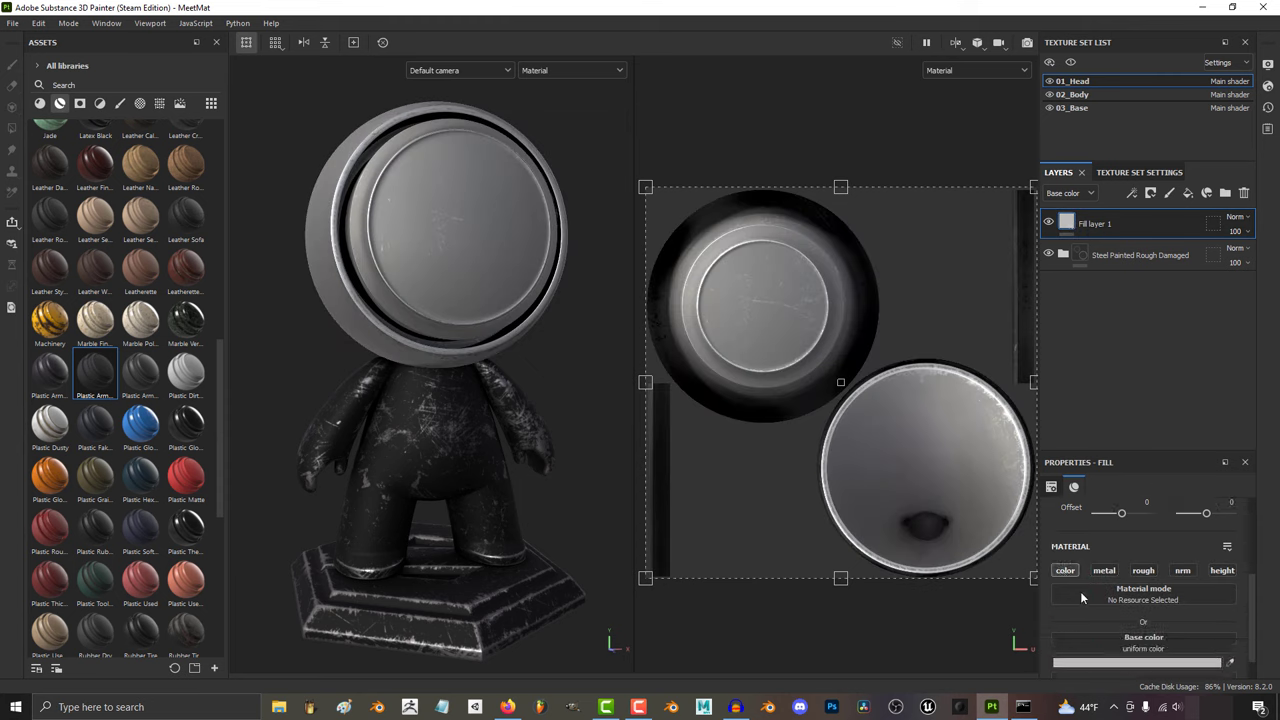
# Step: Give the fill layer a black mask with a paint effect for brushing the red face disc
pyautogui.rightClick(1096, 222)
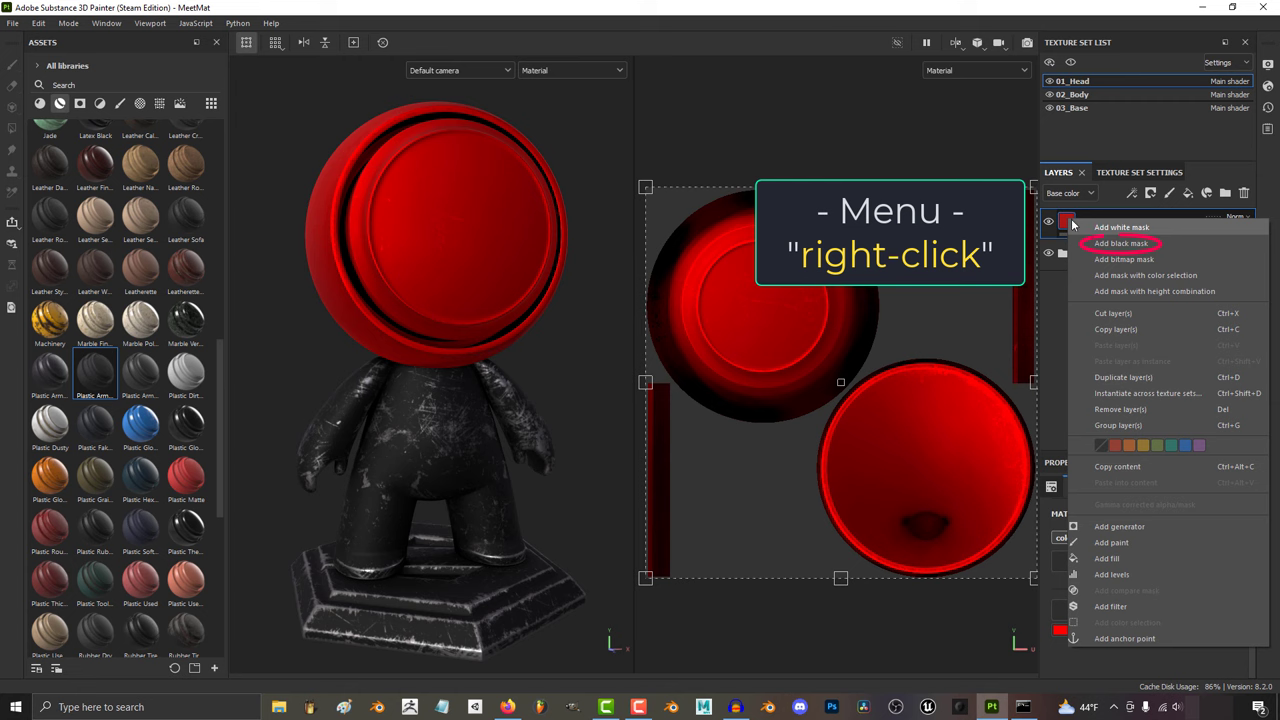
pyautogui.click(1120, 244)
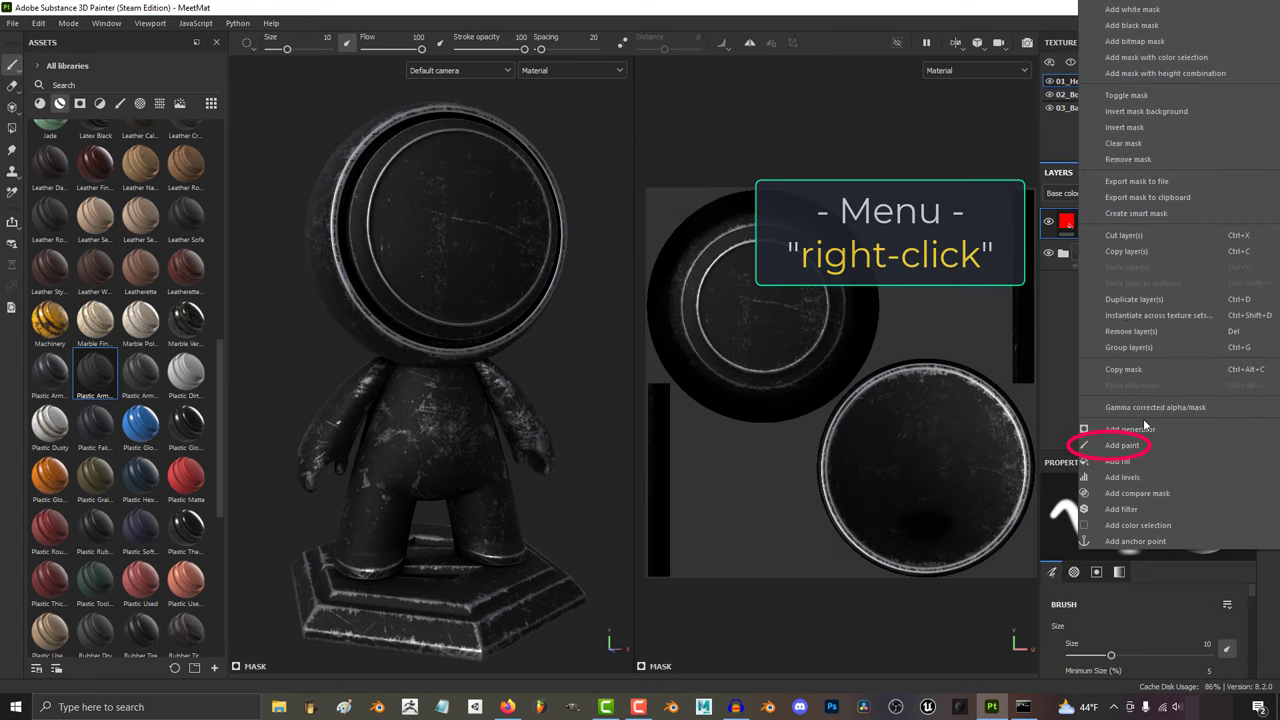
pyautogui.click(1122, 444)
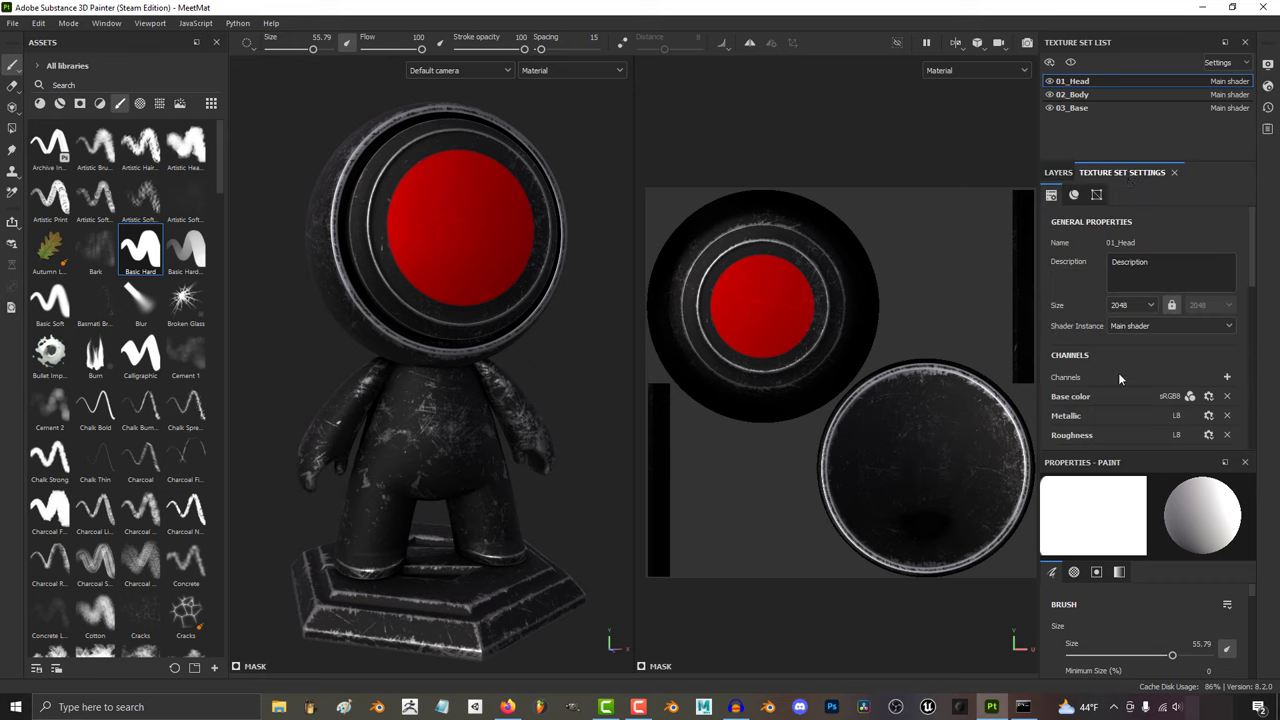
# Step: Add the Opacity channel to the head texture set's channels
pyautogui.click(1228, 336)
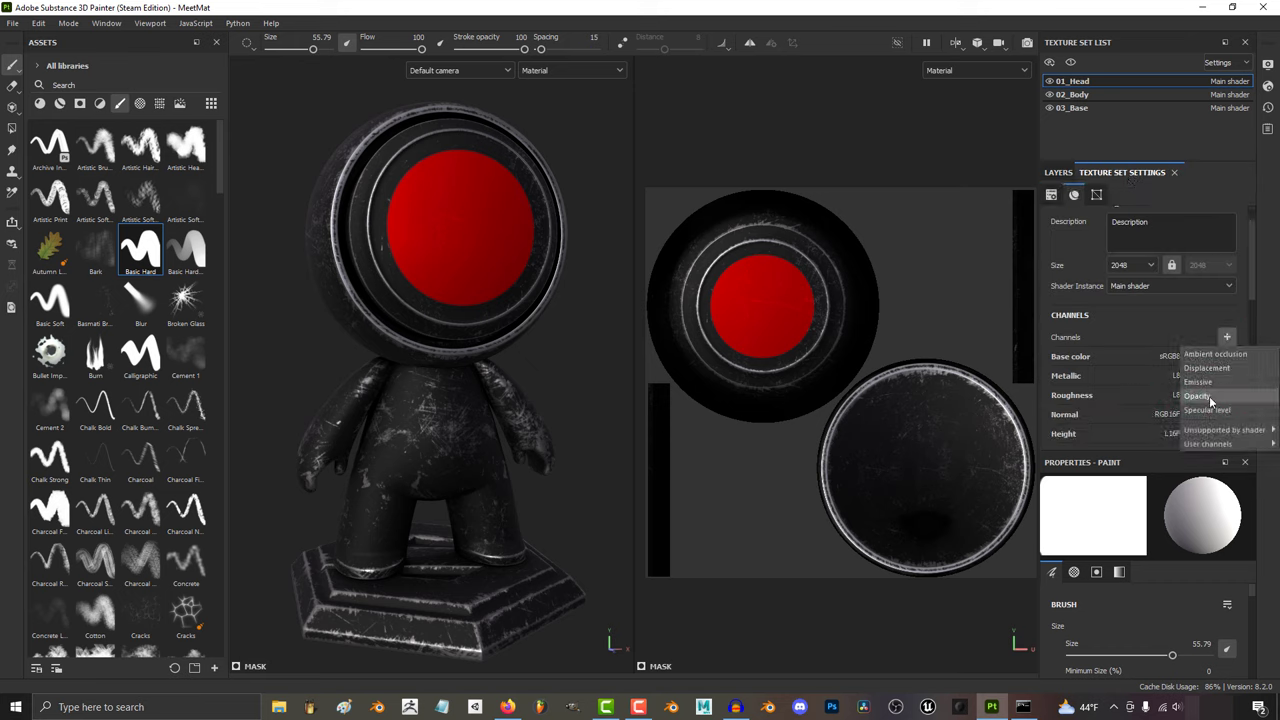
pyautogui.click(1058, 172)
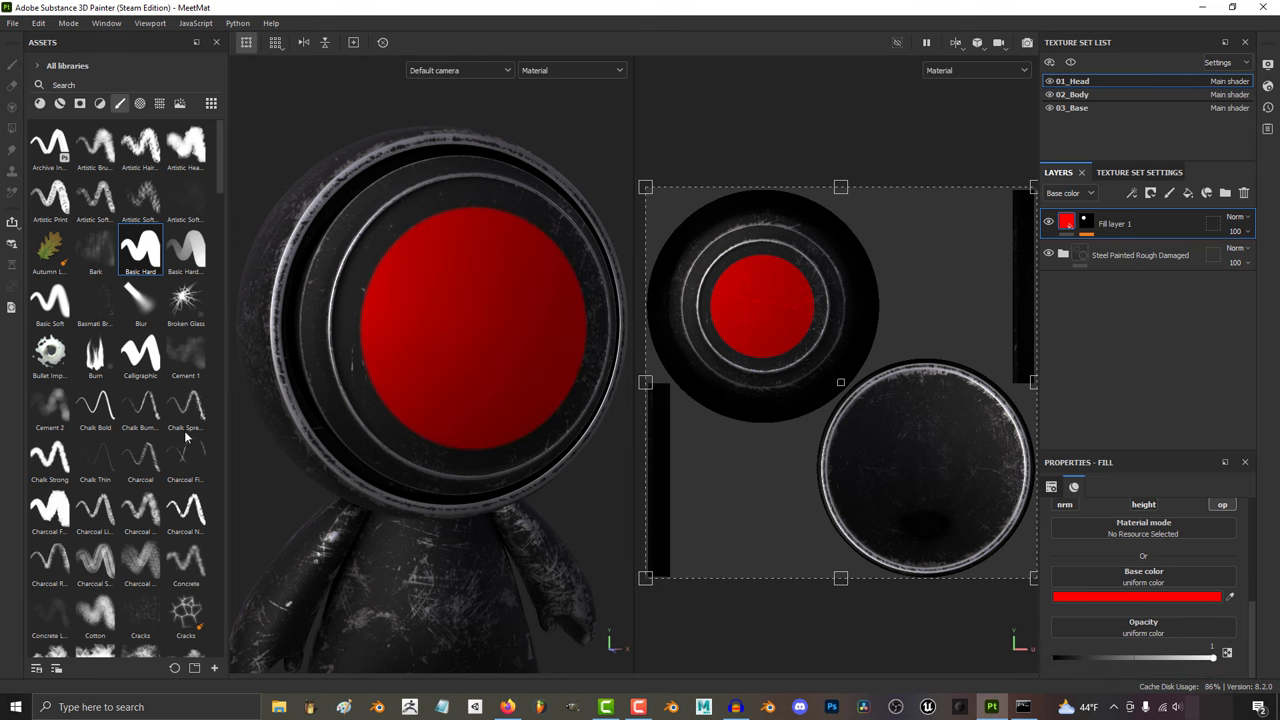
# Step: Apply a perforated pattern to the fill and raise its UV tiling
pyautogui.scroll(-3)
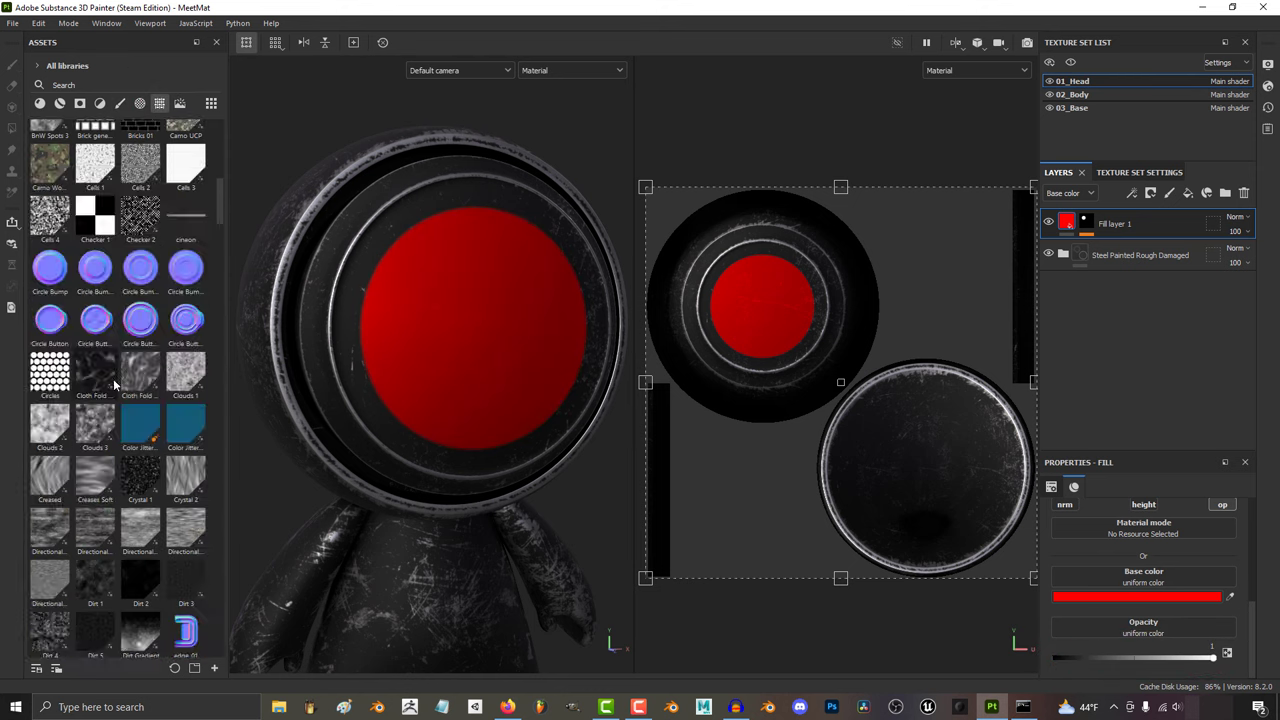
pyautogui.scroll(-3)
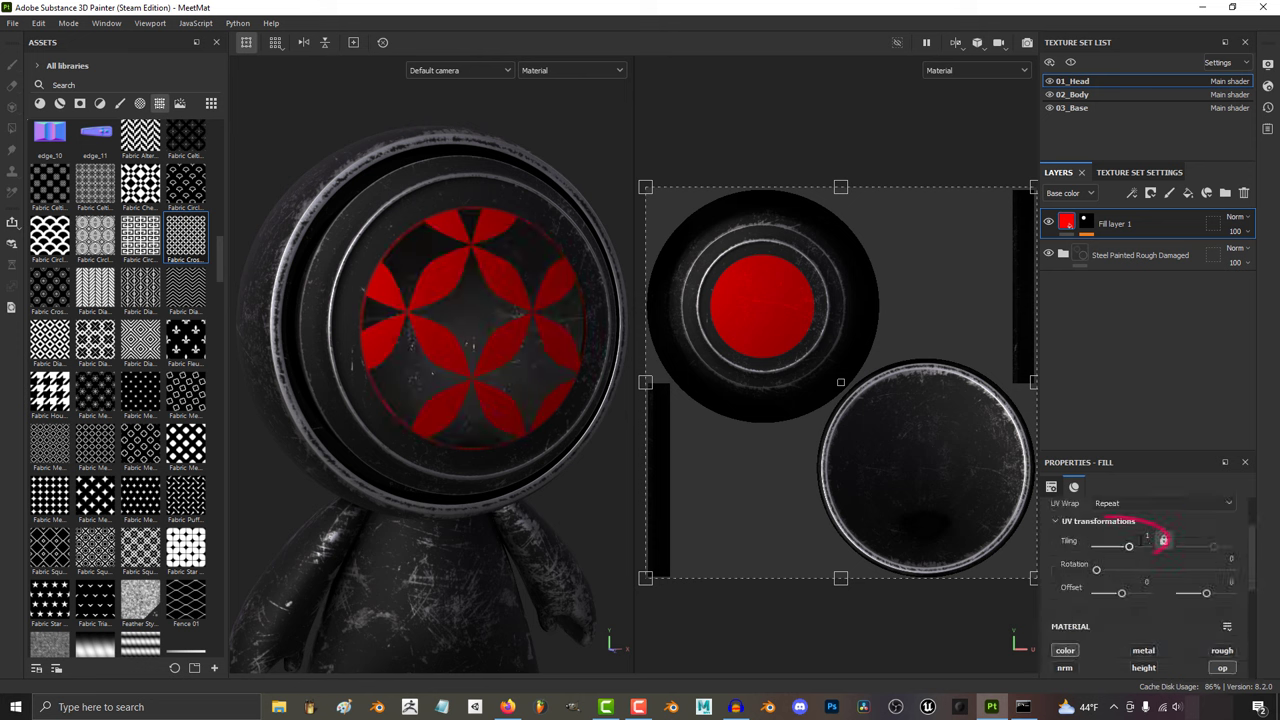
pyautogui.moveTo(1128, 548); pyautogui.dragTo(1104, 548)
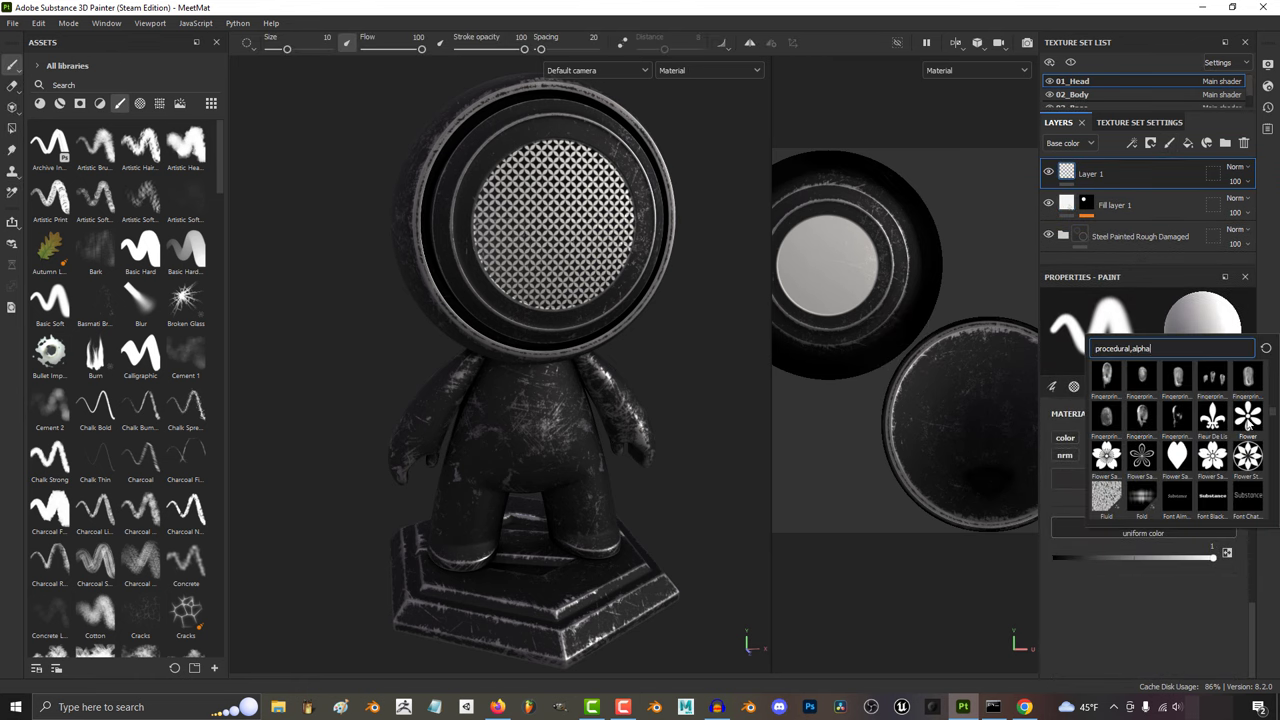
# Step: Set the paint layer's brush alpha to a procedural flower shape
pyautogui.click(1248, 418)
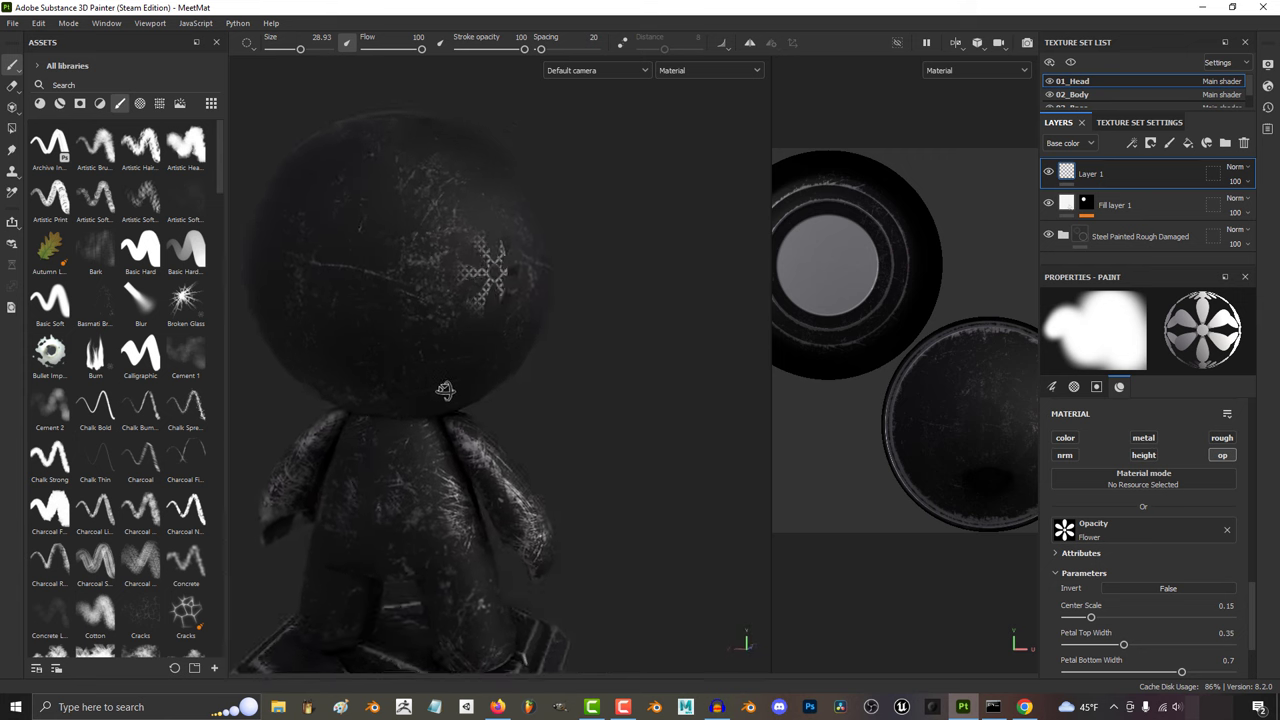